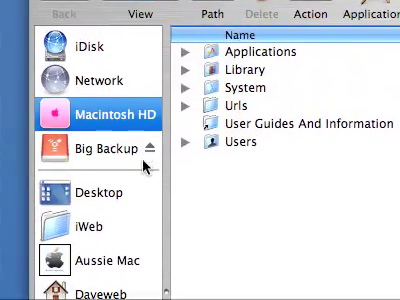
# Step: Navigate from the Finder sidebar into the Test Docs folder showing the 'test' document
pyautogui.scroll(-3)
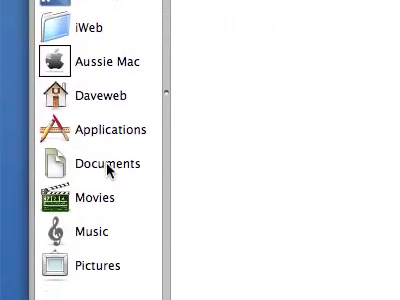
pyautogui.click(108, 163)
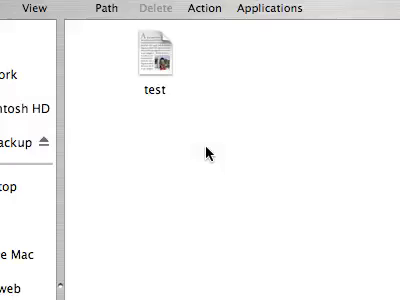
pyautogui.moveTo(298, 76)
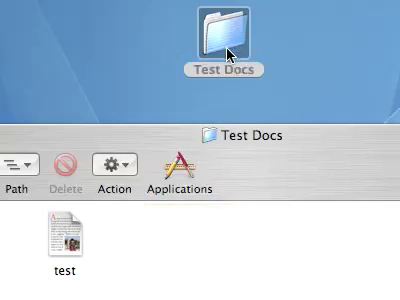
pyautogui.moveTo(48, 262)
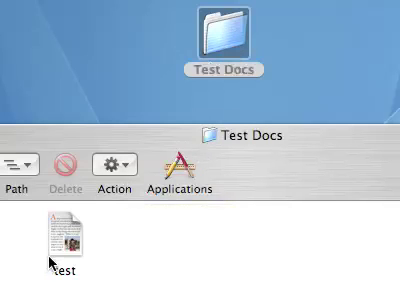